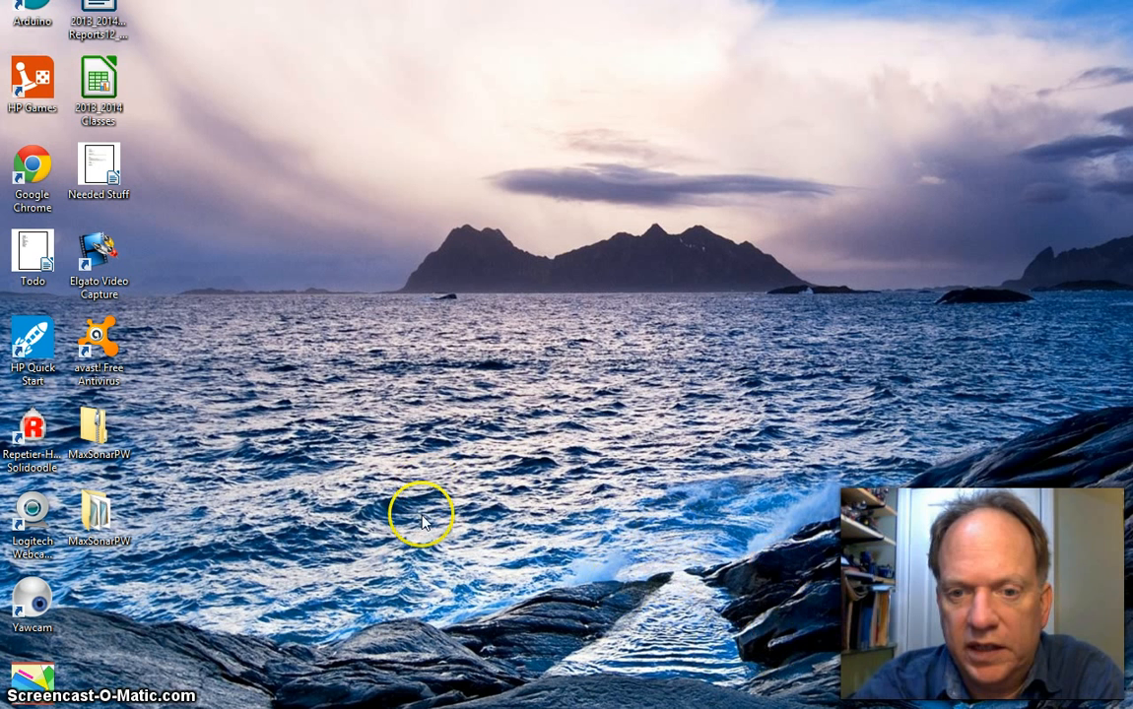
pyautogui.moveTo(115, 395)
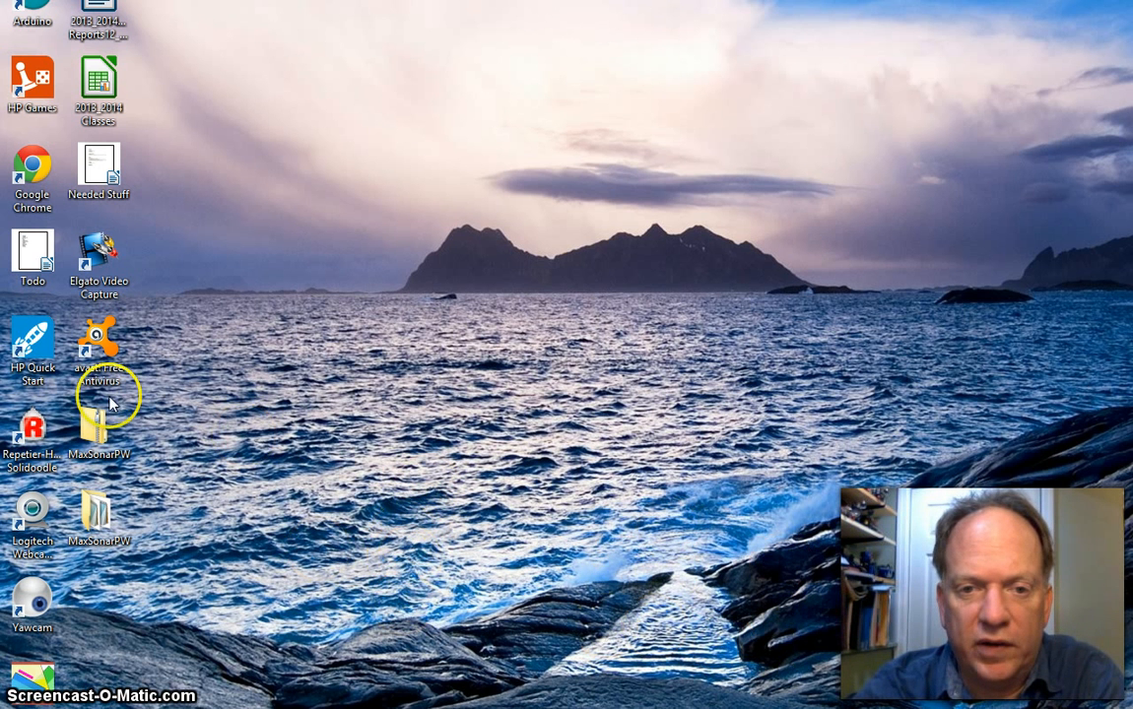
pyautogui.moveTo(95, 522)
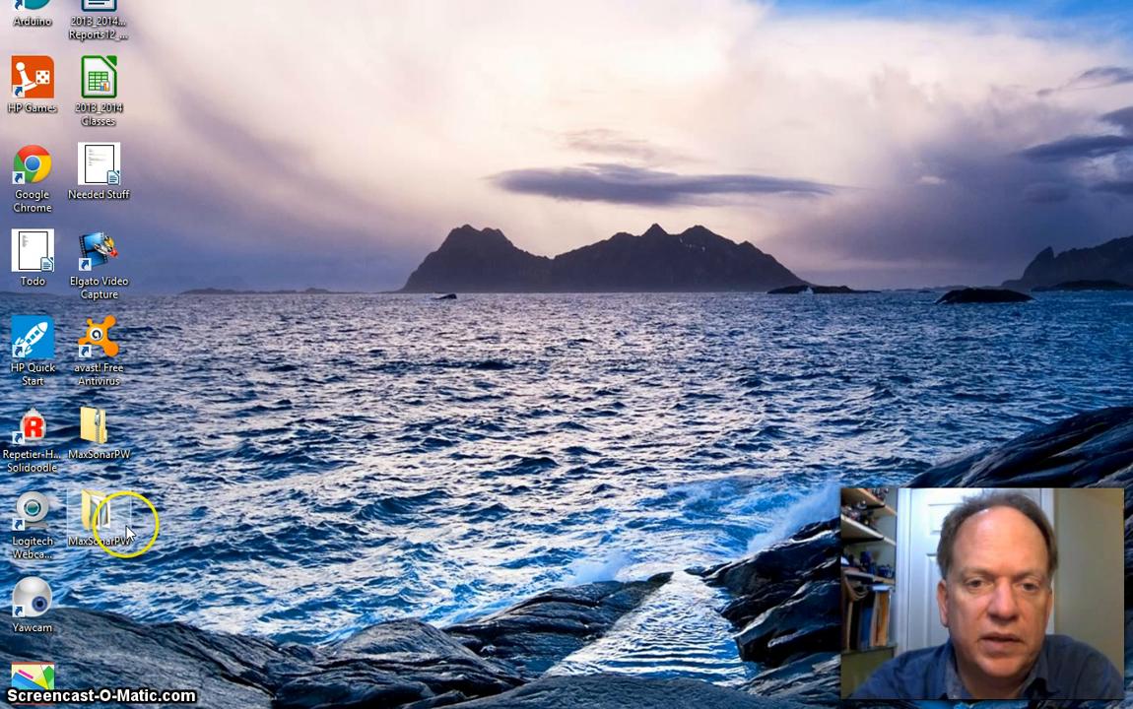
# - Download the MaxSonarPW.zip library from the botsrule.com page into Chrome's downloads bar
pyautogui.rightClick(99, 516)
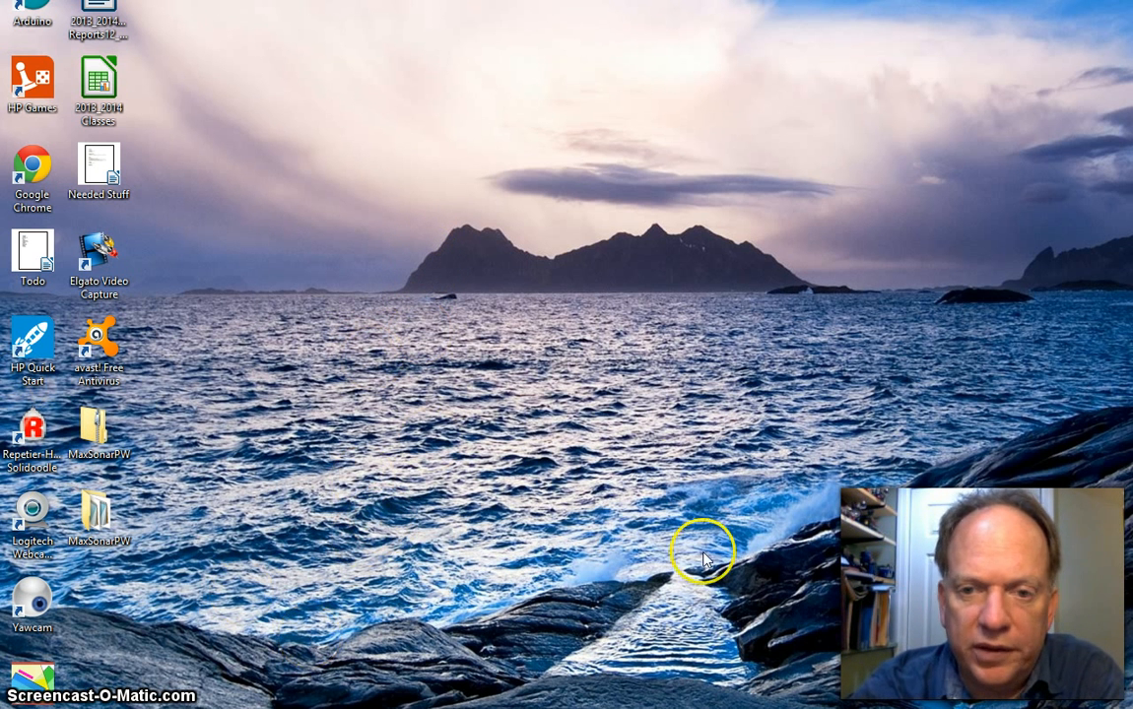
pyautogui.moveTo(253, 674)
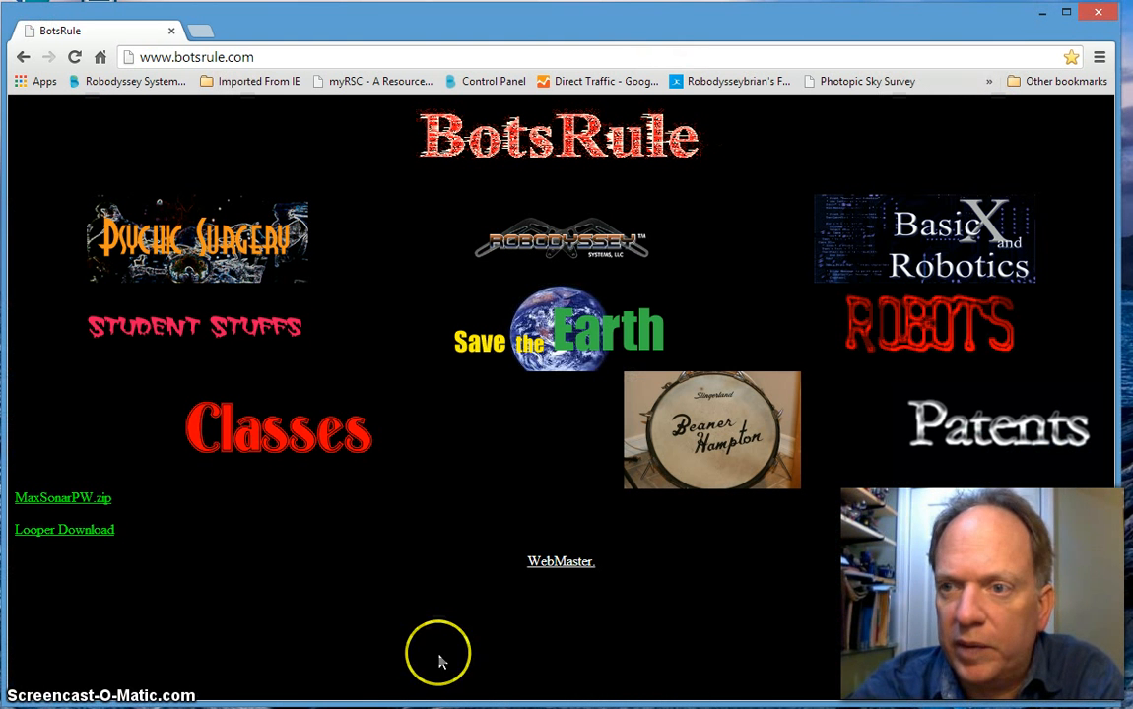
pyautogui.moveTo(207, 280)
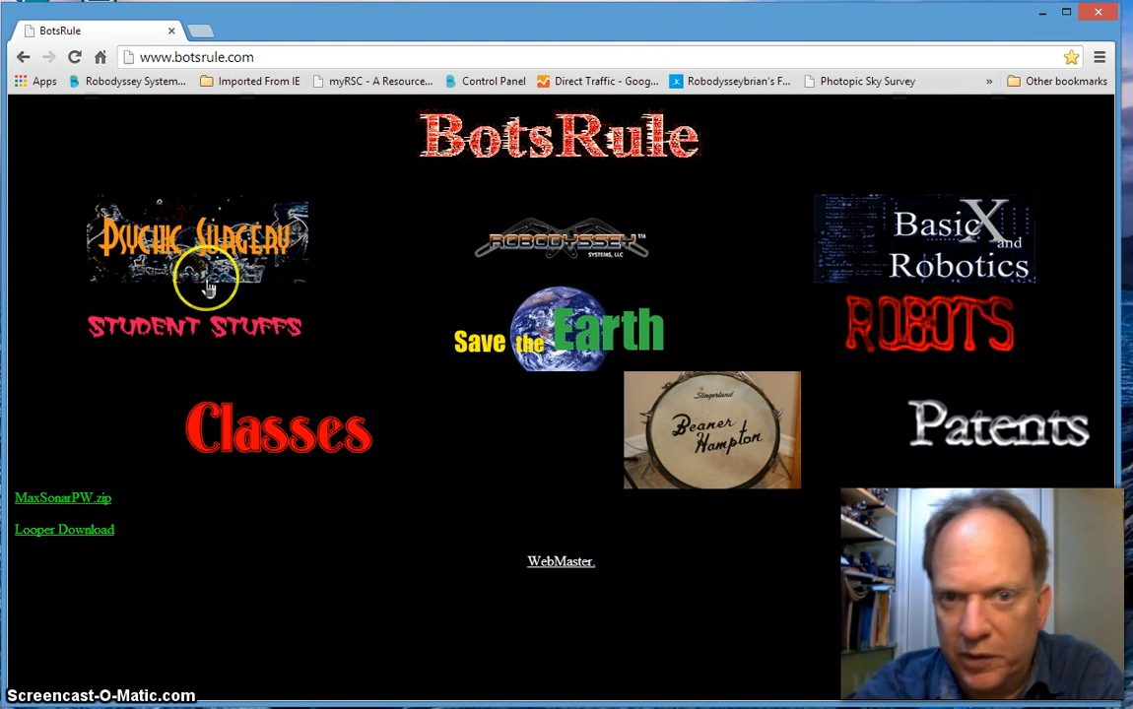
pyautogui.moveTo(130, 439)
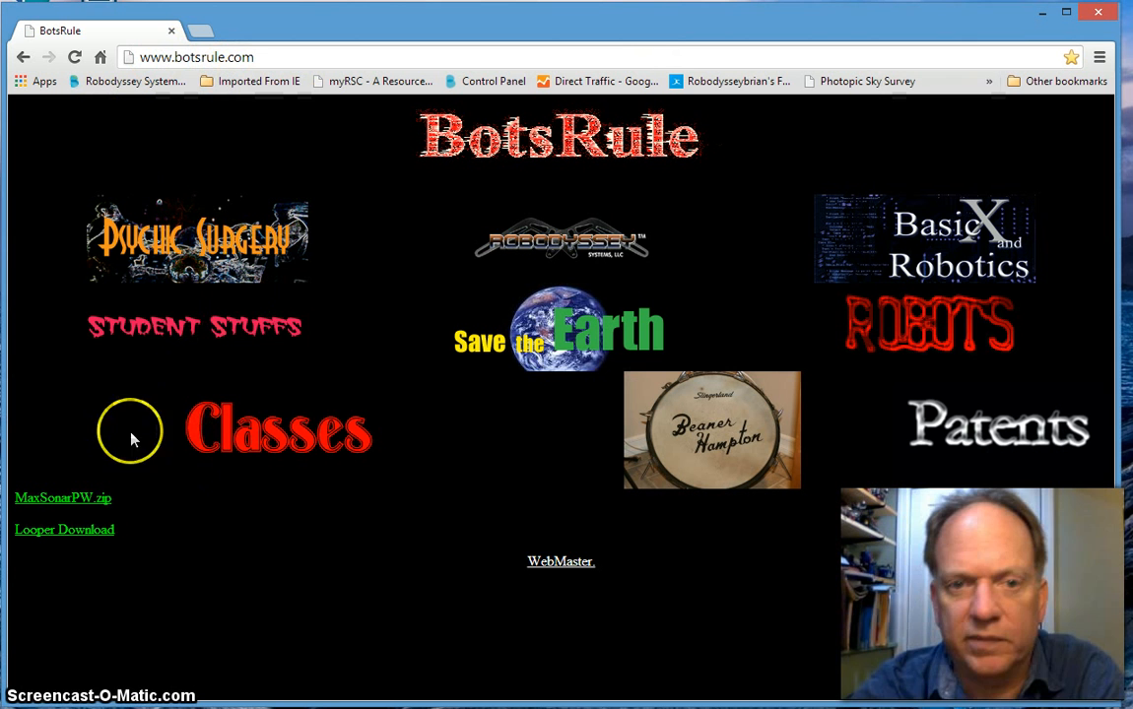
pyautogui.moveTo(510, 499)
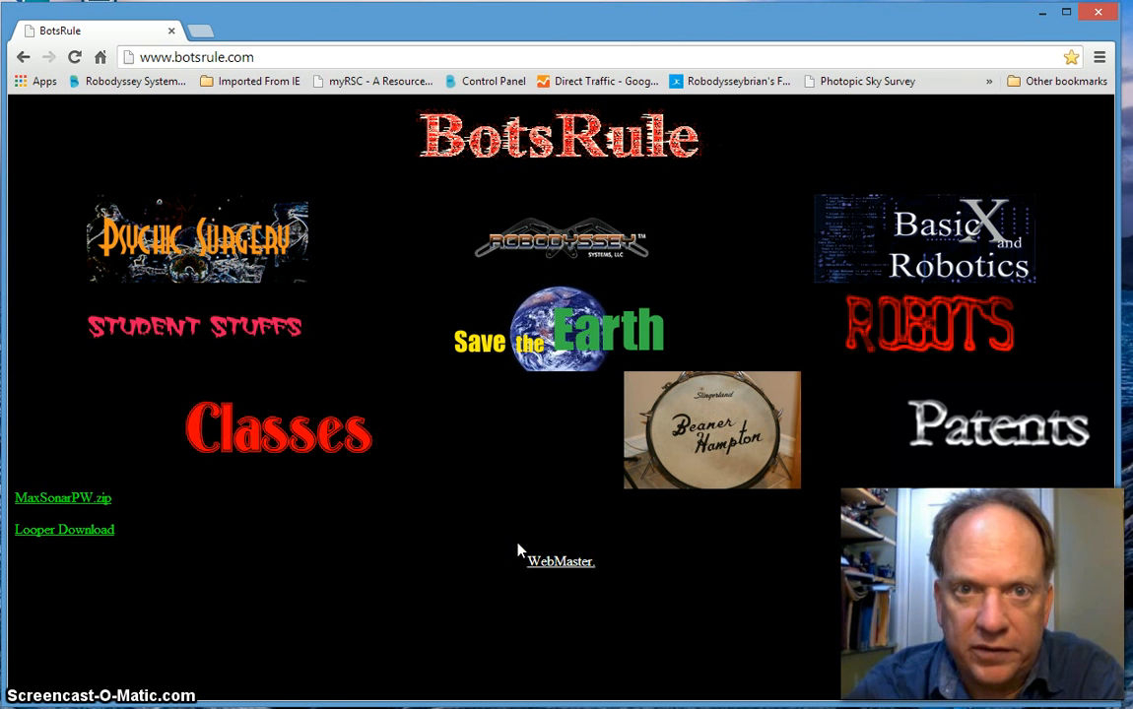
pyautogui.moveTo(115, 544)
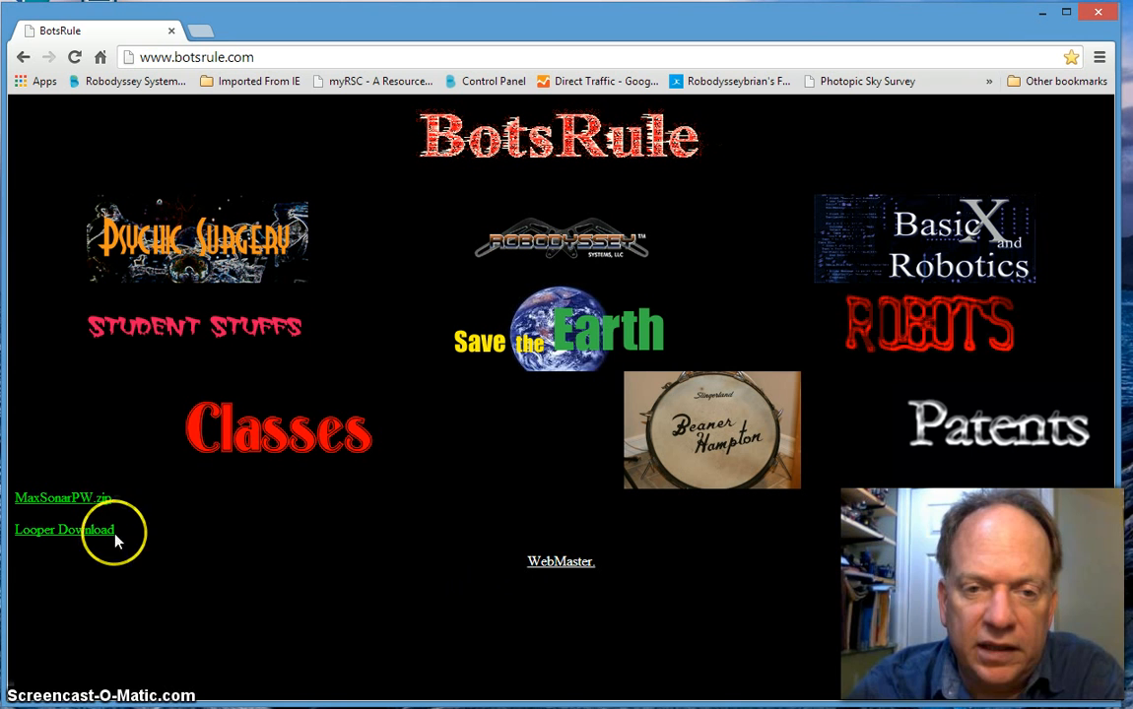
pyautogui.moveTo(75, 378)
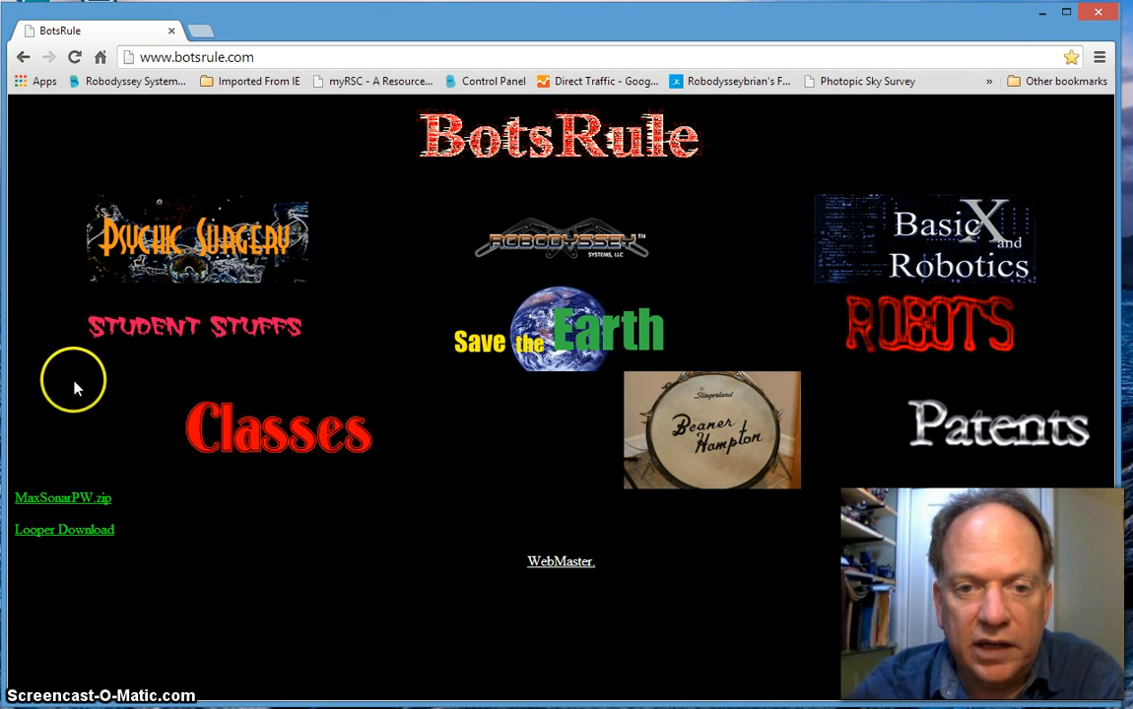
pyautogui.click(63, 496)
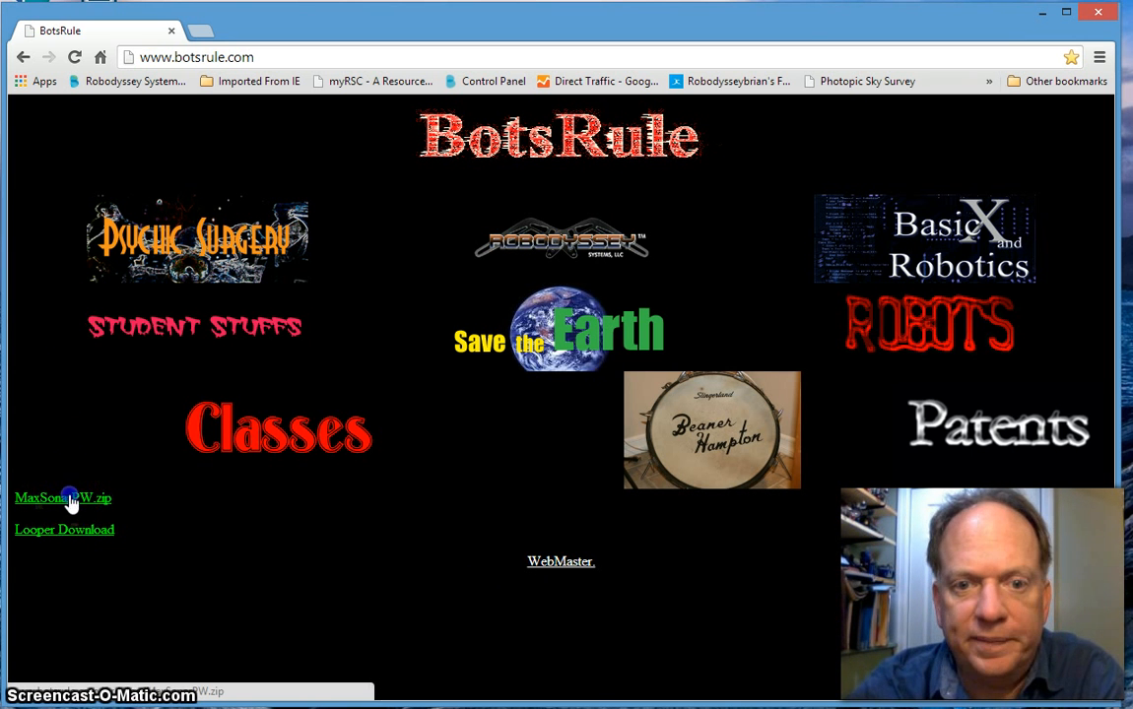
pyautogui.click(67, 498)
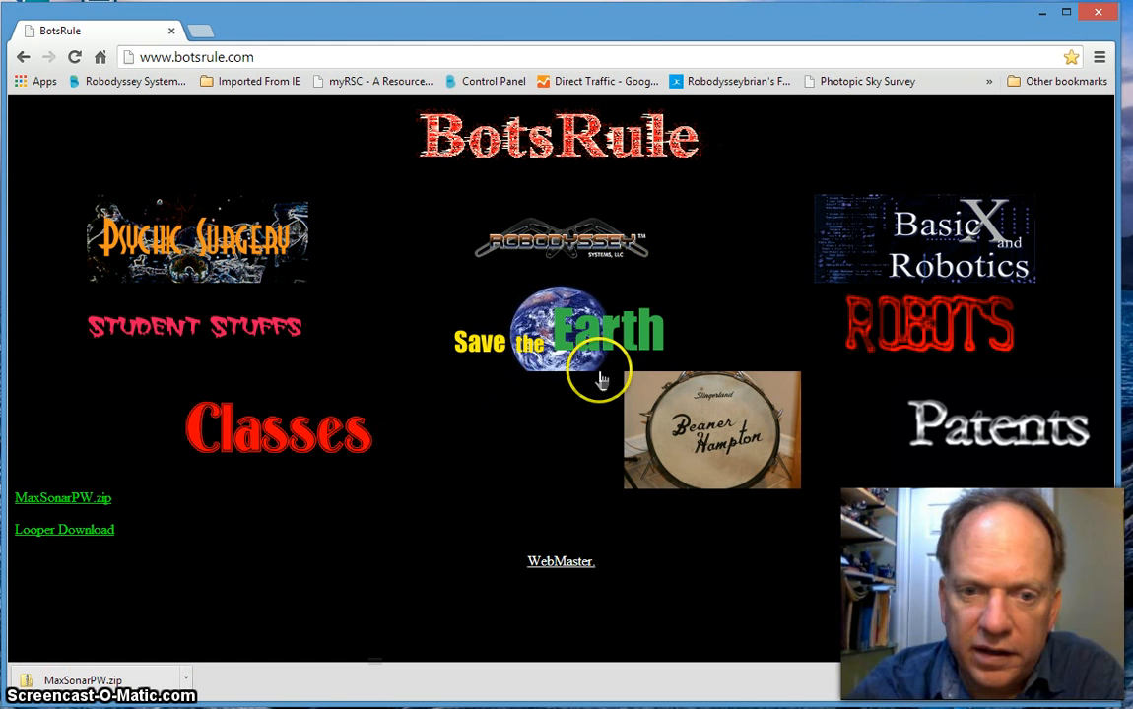
pyautogui.moveTo(250, 359)
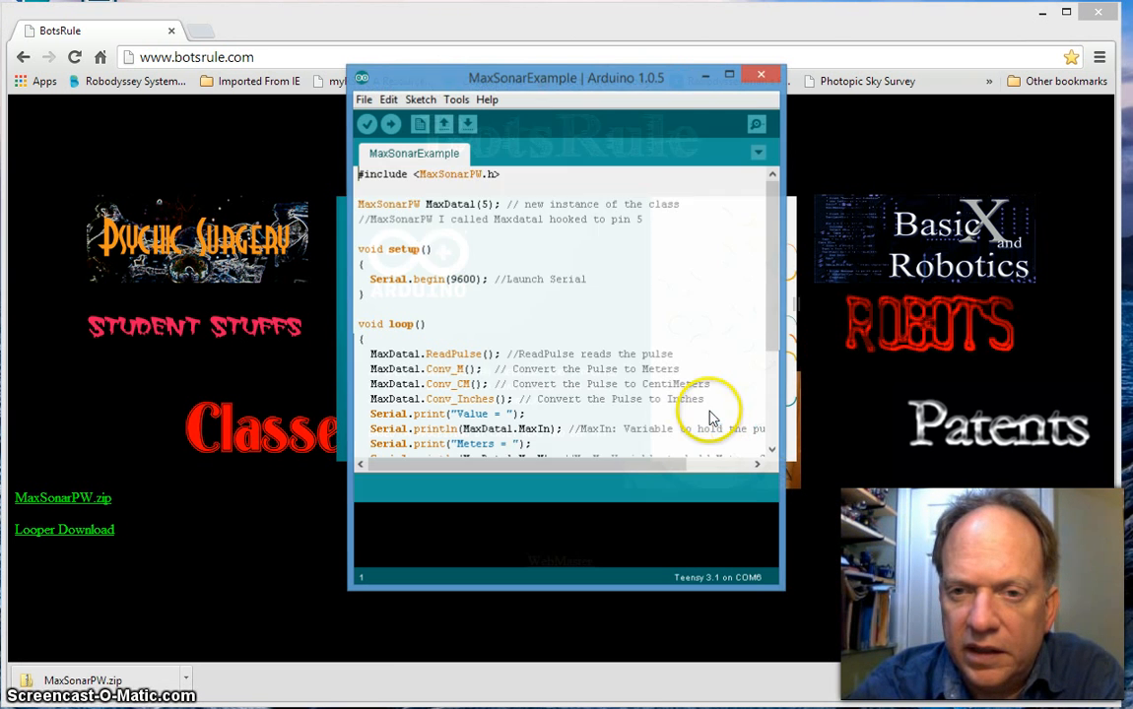
pyautogui.click(420, 99)
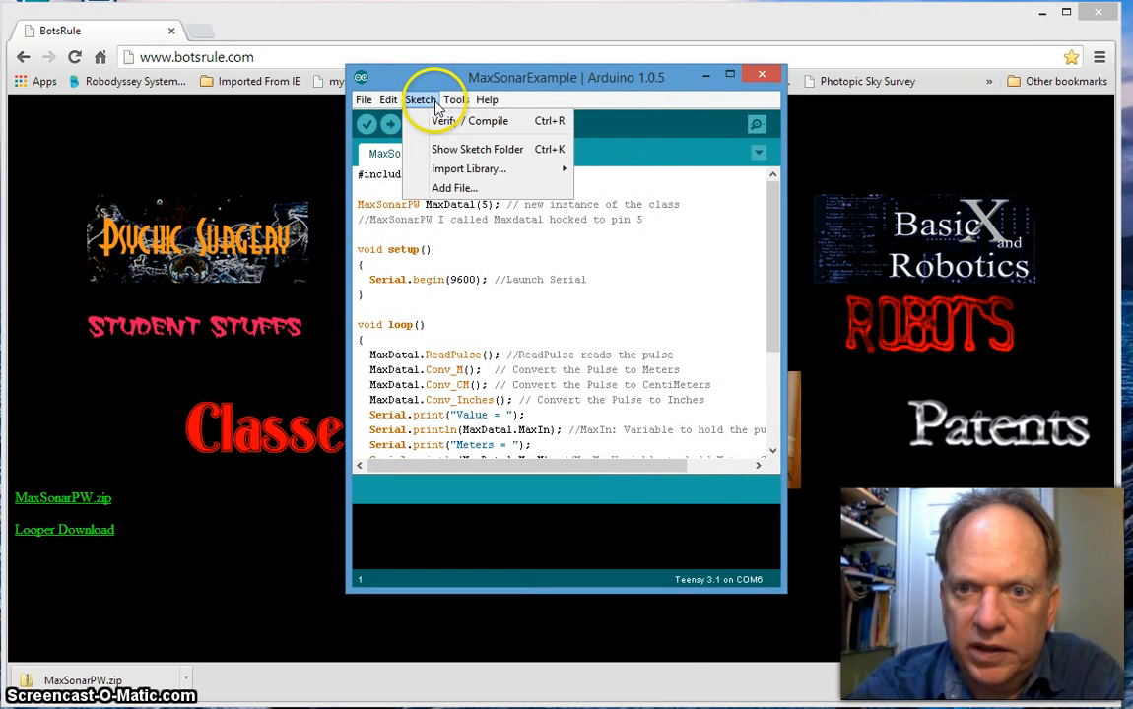
pyautogui.click(468, 169)
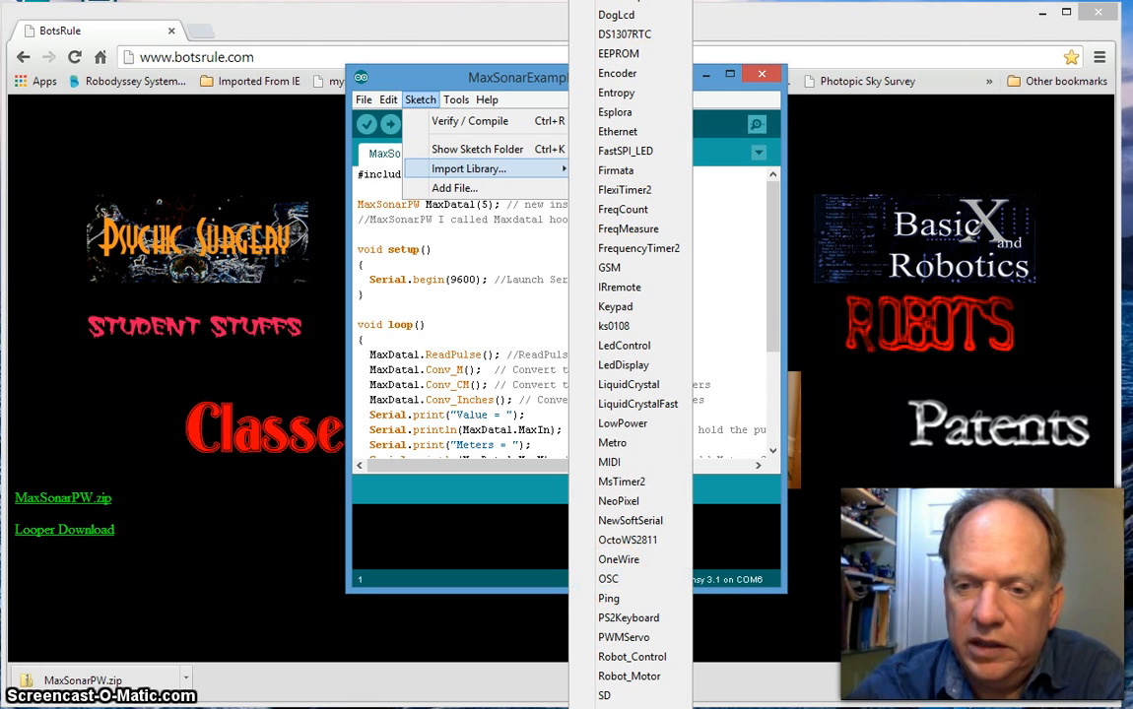
pyautogui.moveTo(599, 542)
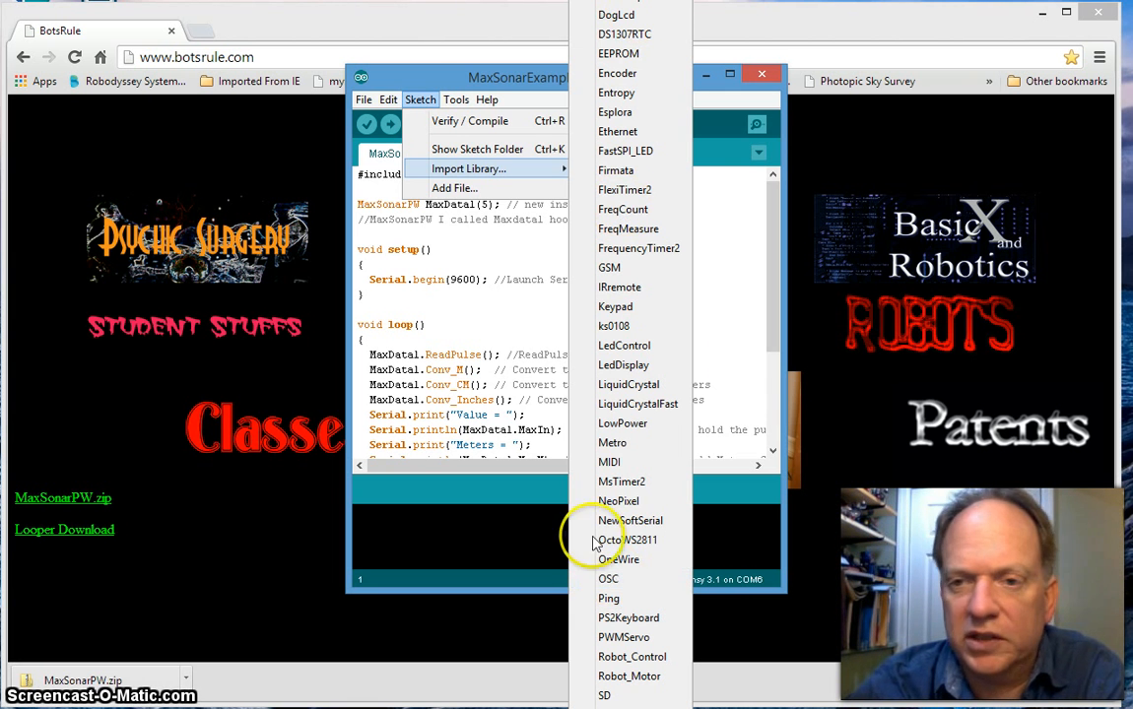
pyautogui.click(487, 98)
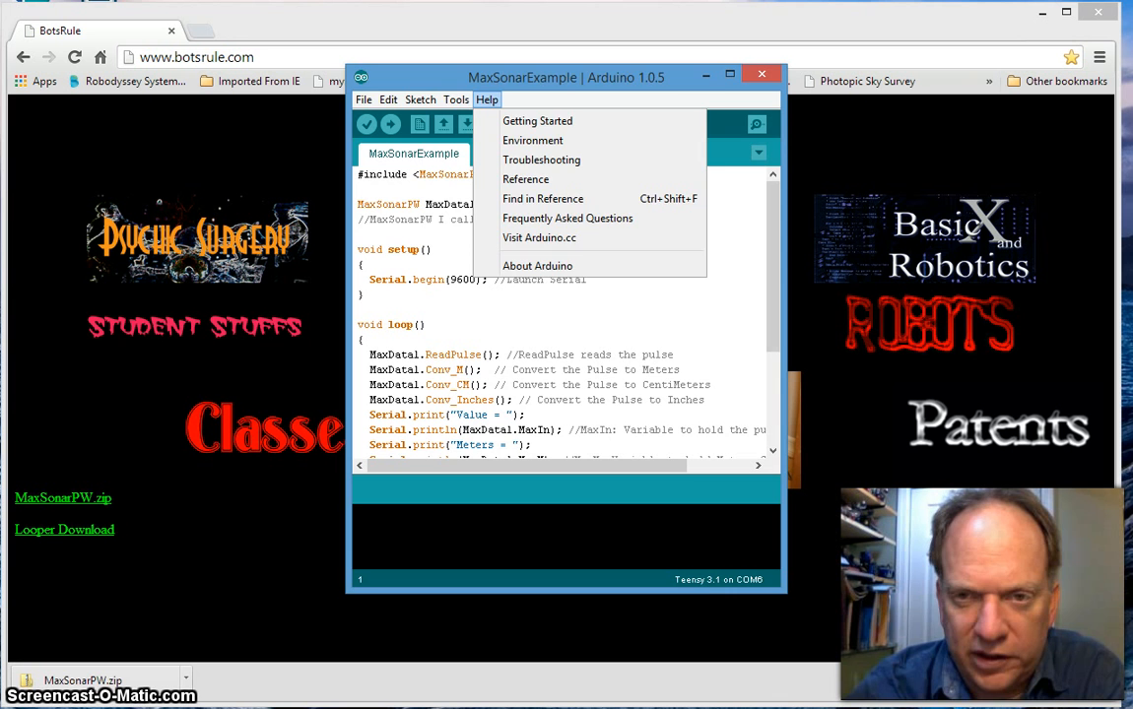
pyautogui.click(764, 53)
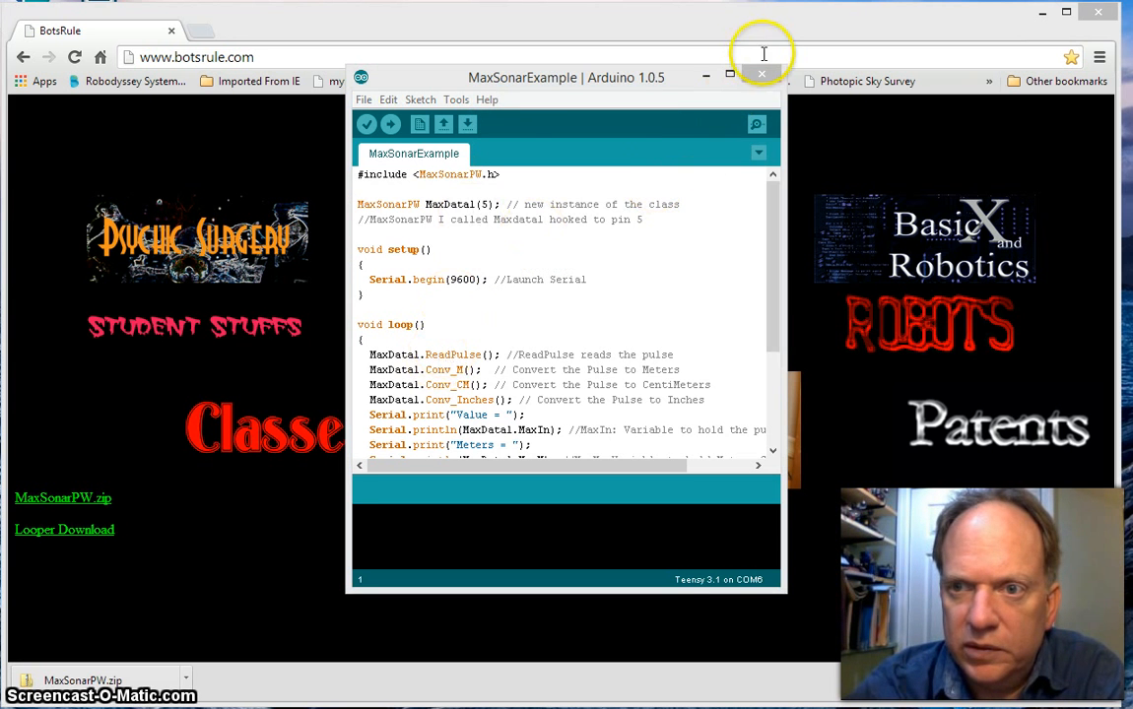
pyautogui.click(761, 73)
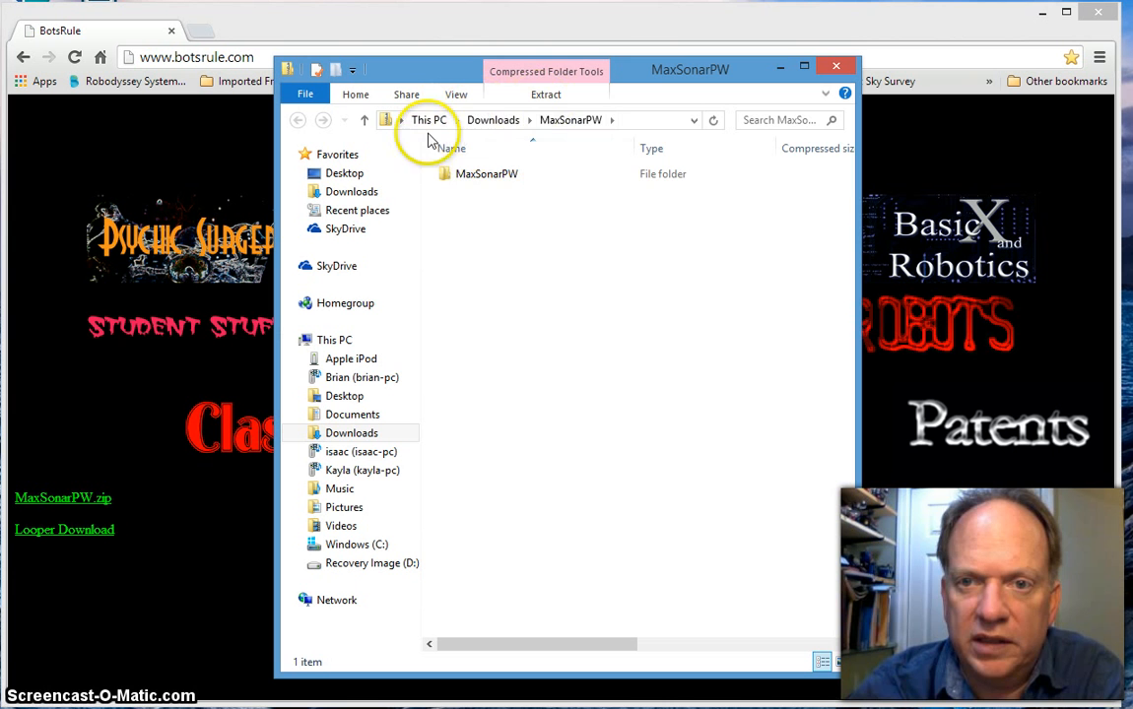
# - Launch a second File Explorer window at This PC beside the extracted MaxSonarPW folder
pyautogui.click(486, 173)
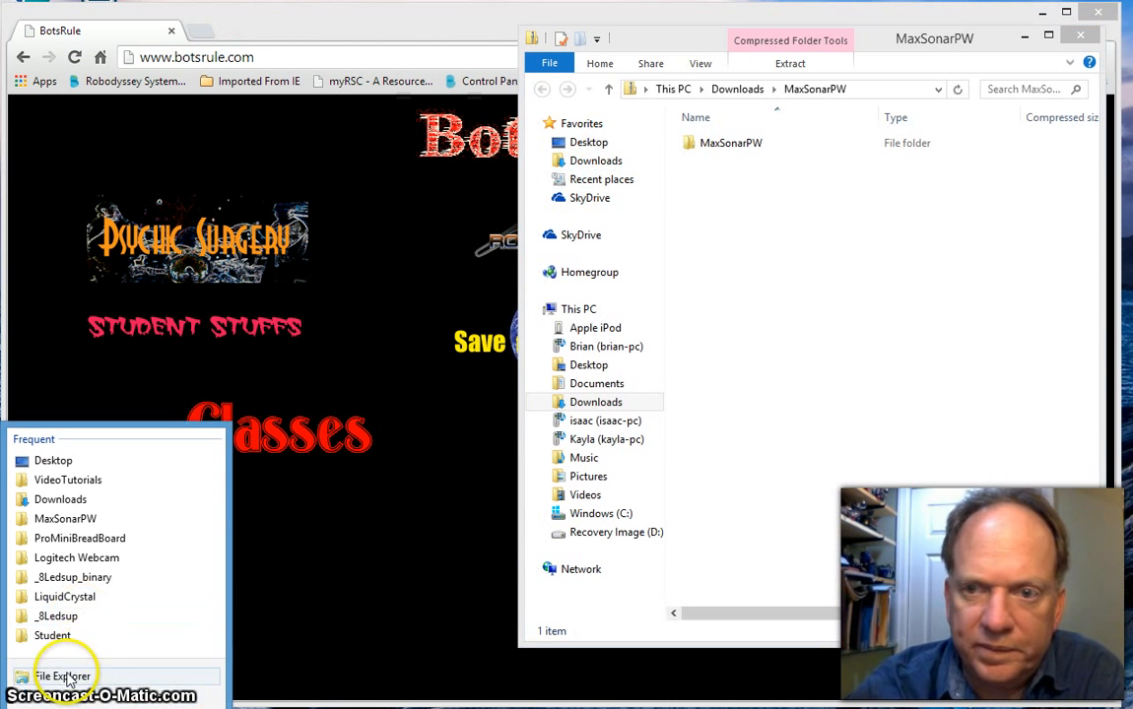
pyautogui.click(67, 677)
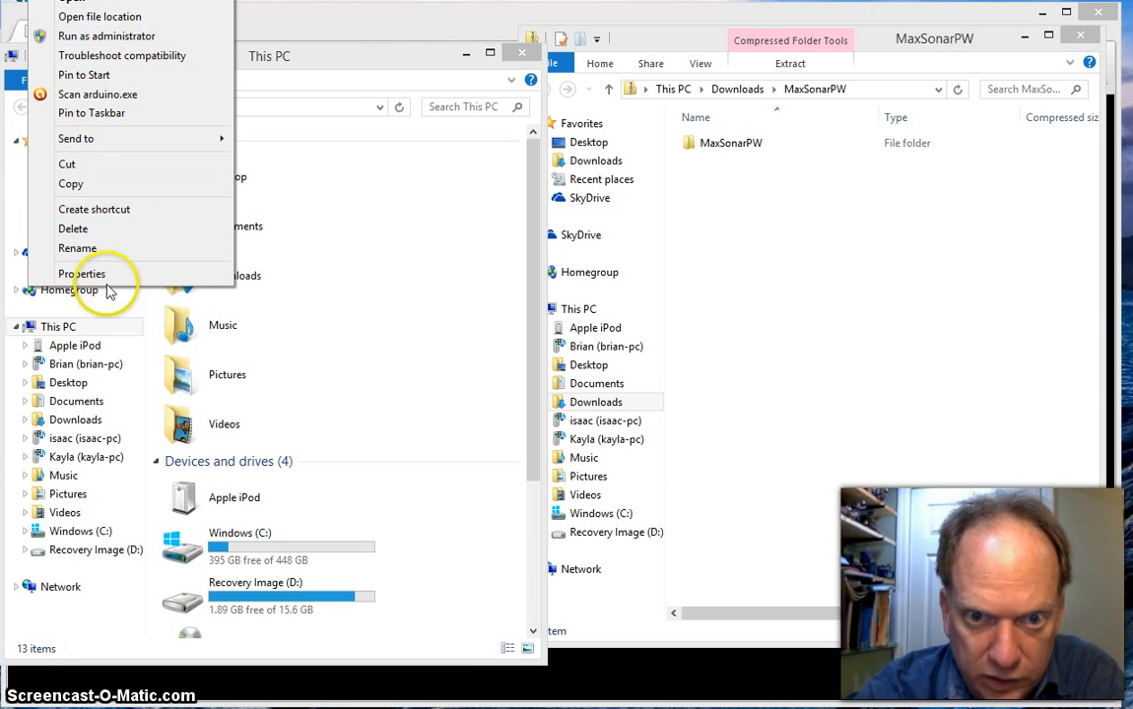
pyautogui.click(83, 272)
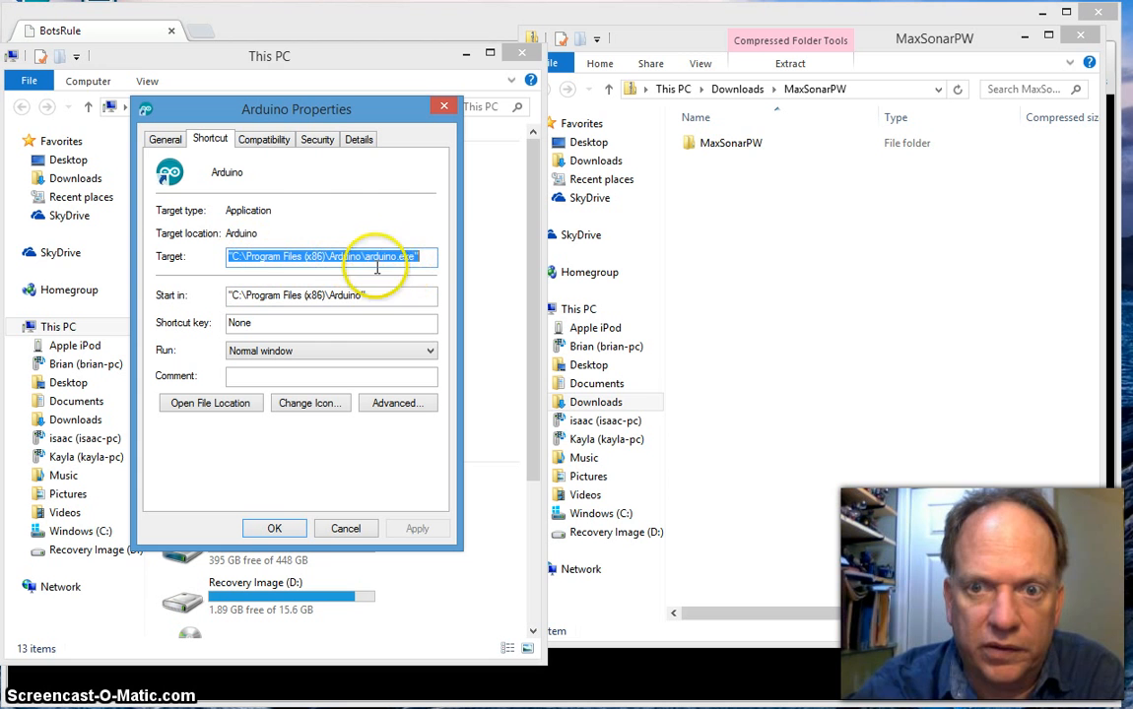
pyautogui.moveTo(300, 275)
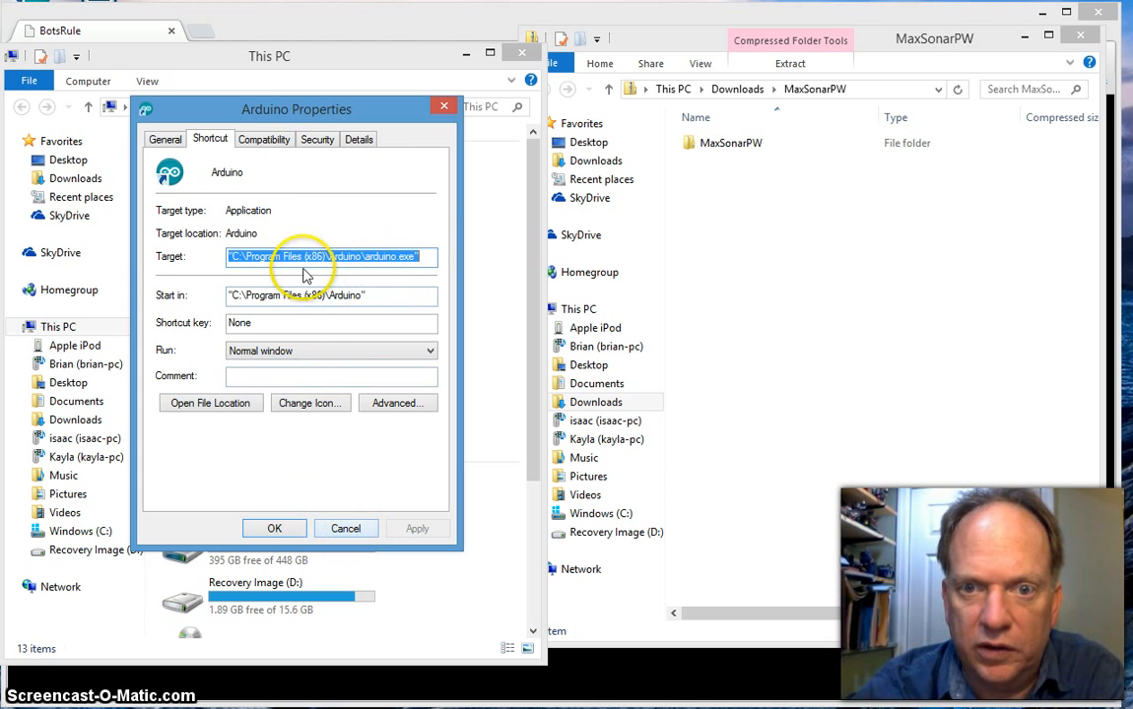
pyautogui.moveTo(339, 591)
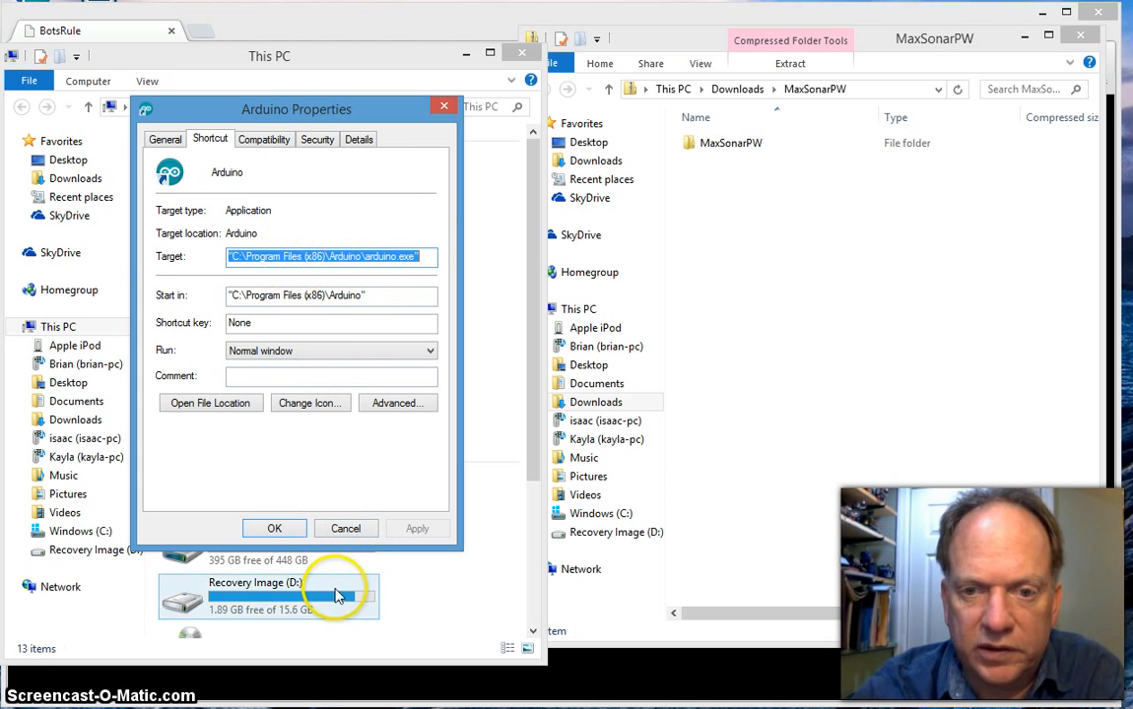
pyautogui.click(347, 528)
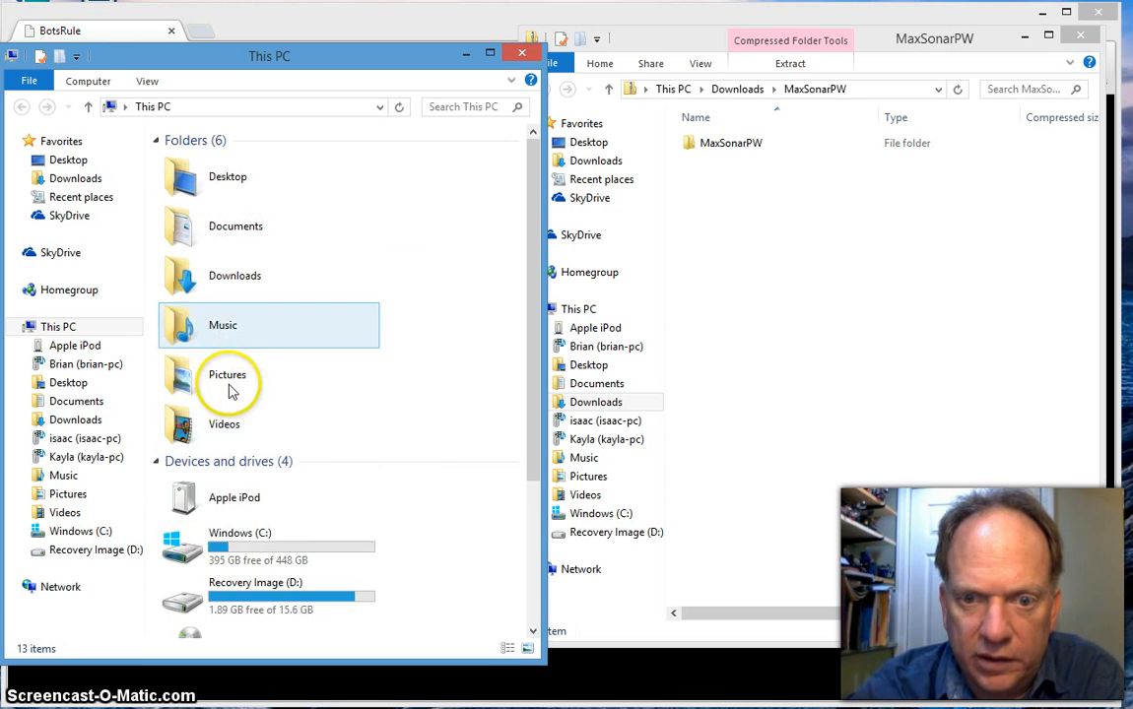
# - Browse Windows (C:) into Program Files (x86) and the Arduino installation folder
pyautogui.click(81, 532)
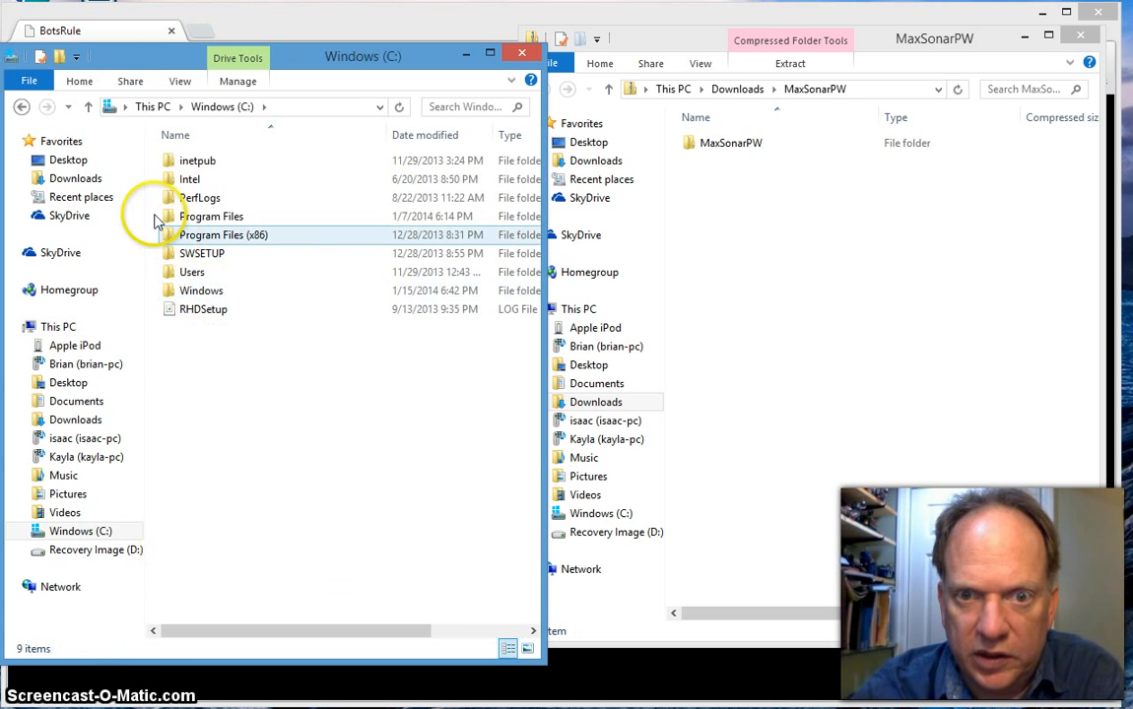
pyautogui.doubleClick(223, 234)
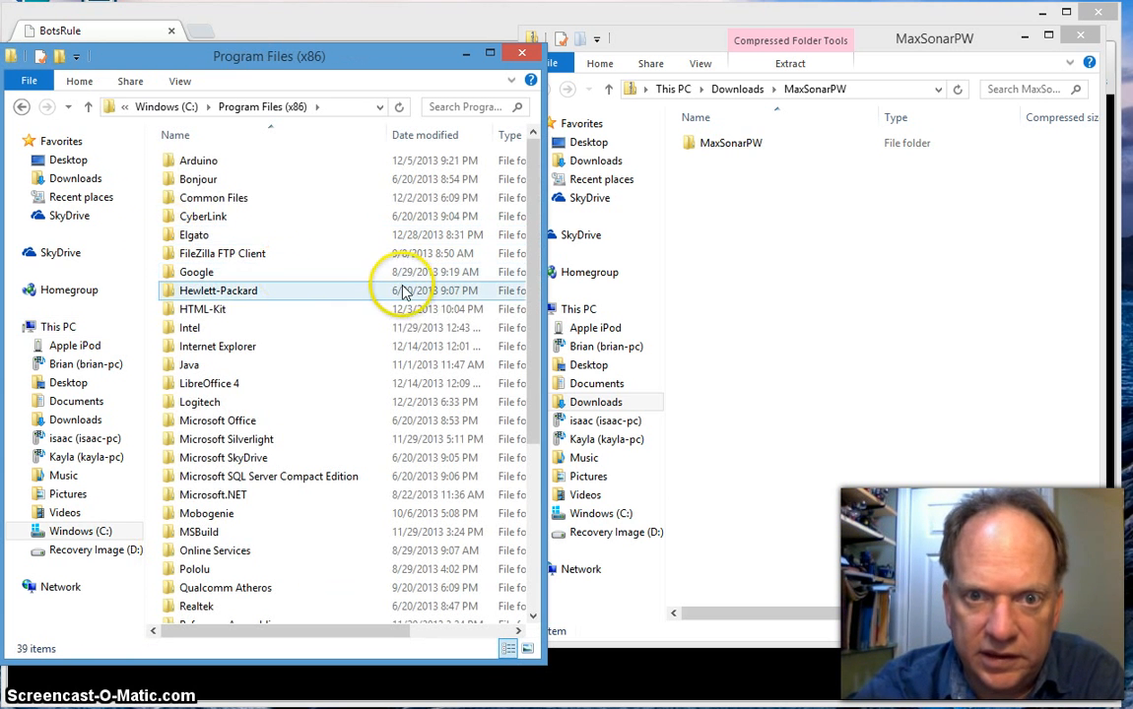
pyautogui.doubleClick(197, 161)
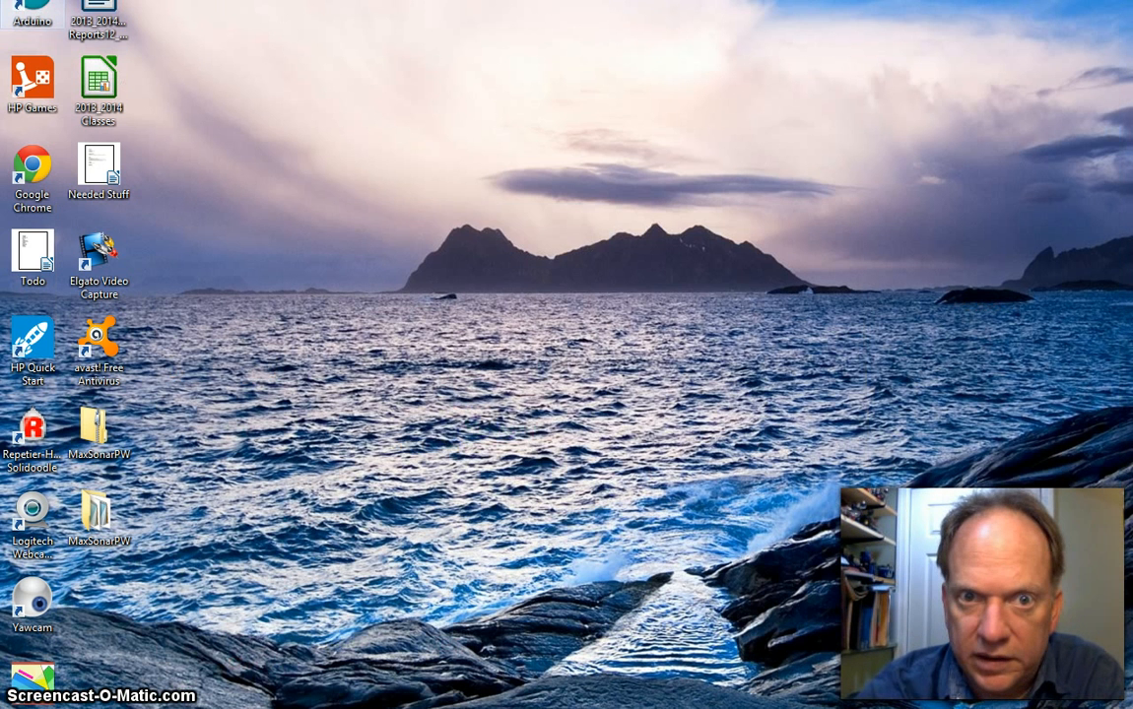
pyautogui.doubleClick(26, 8)
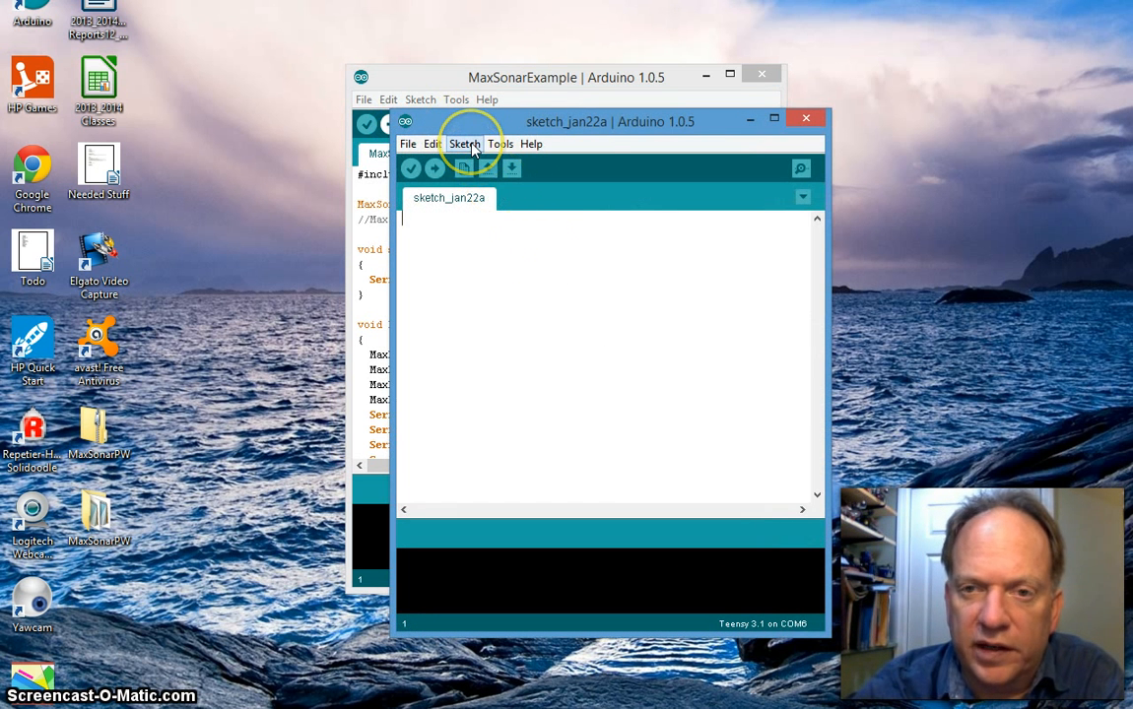
pyautogui.click(465, 144)
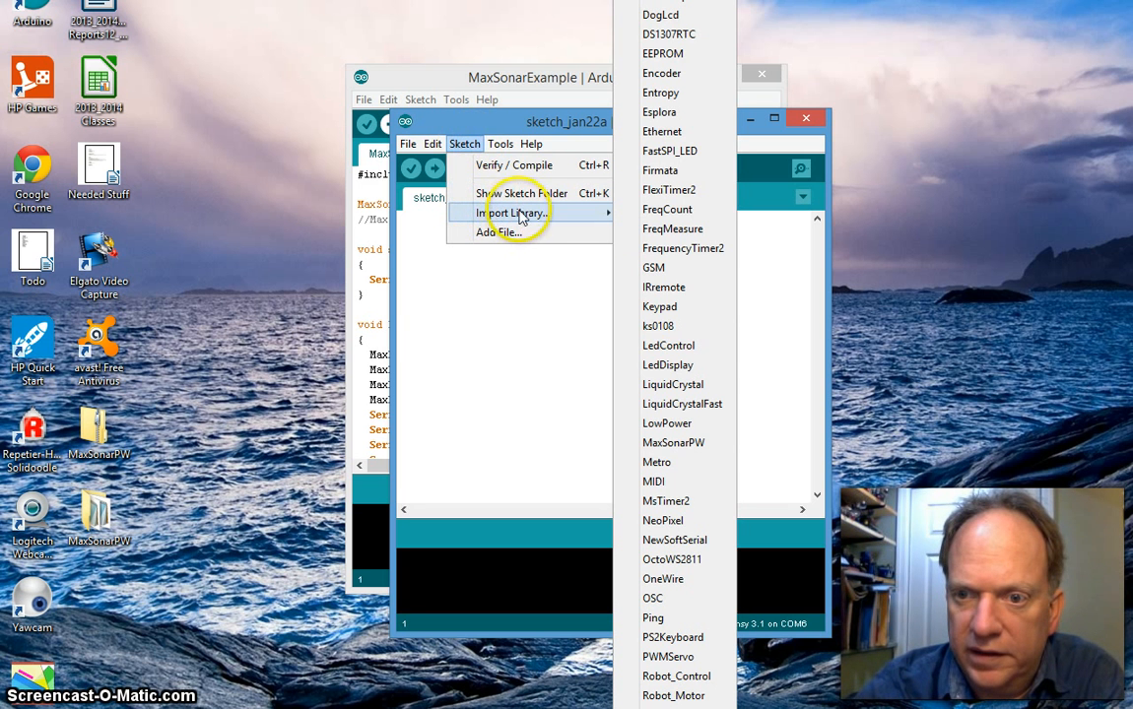
pyautogui.moveTo(674, 441)
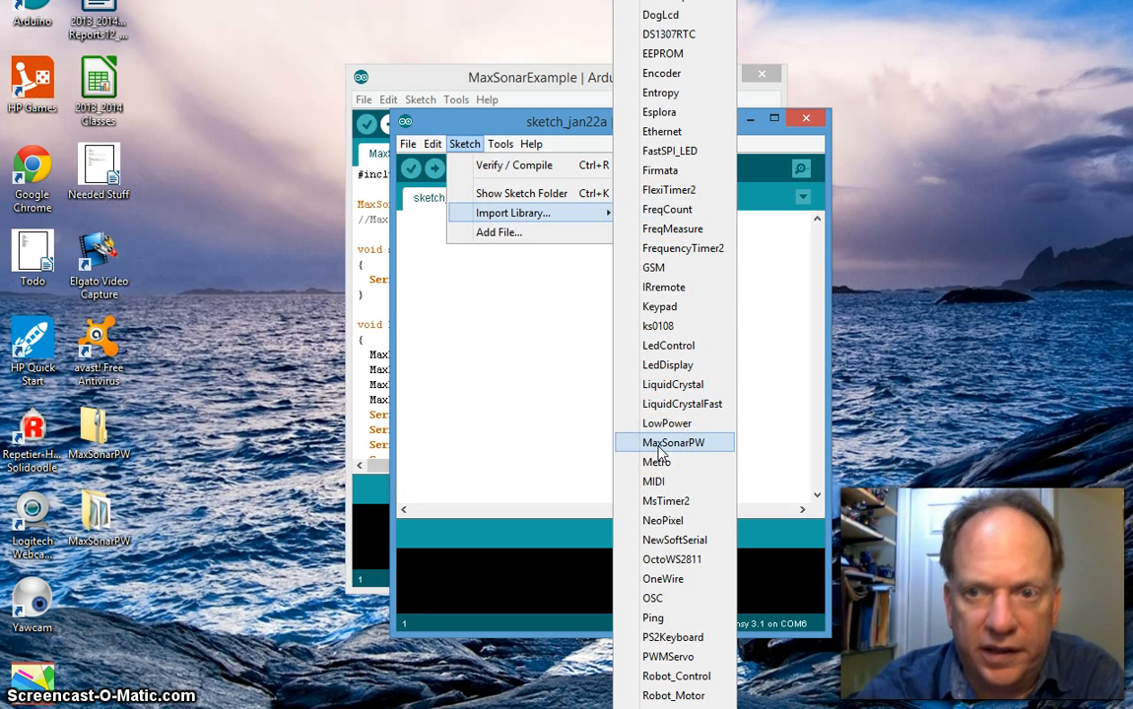
pyautogui.moveTo(662, 451)
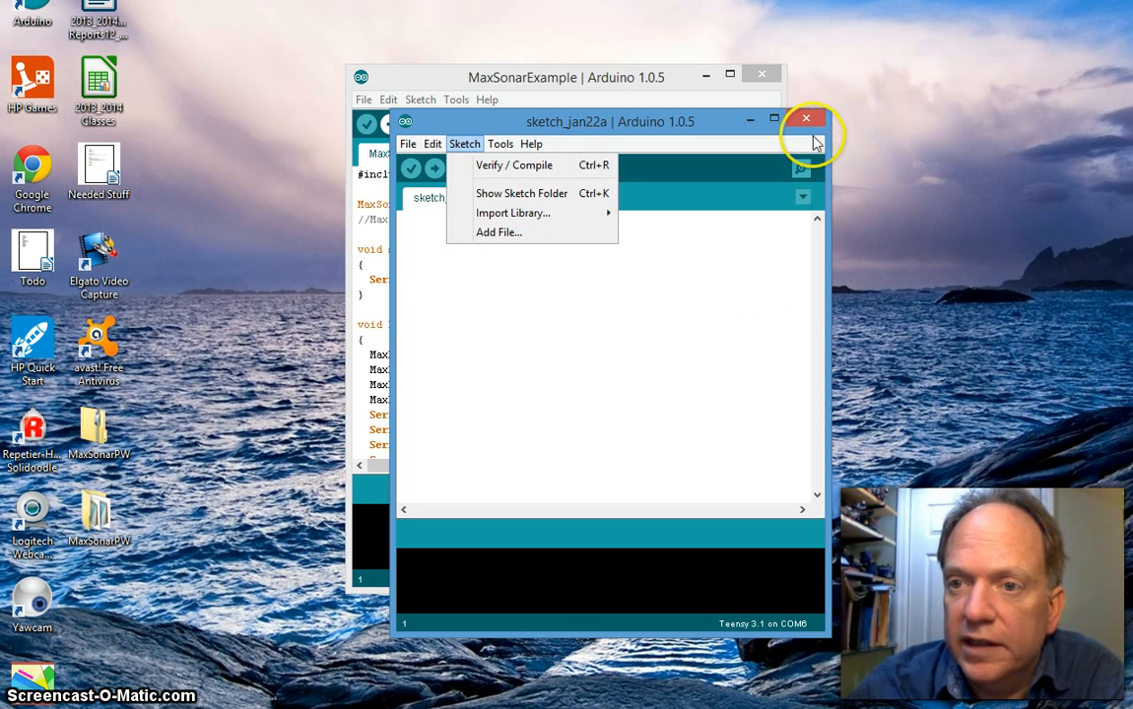
pyautogui.click(808, 120)
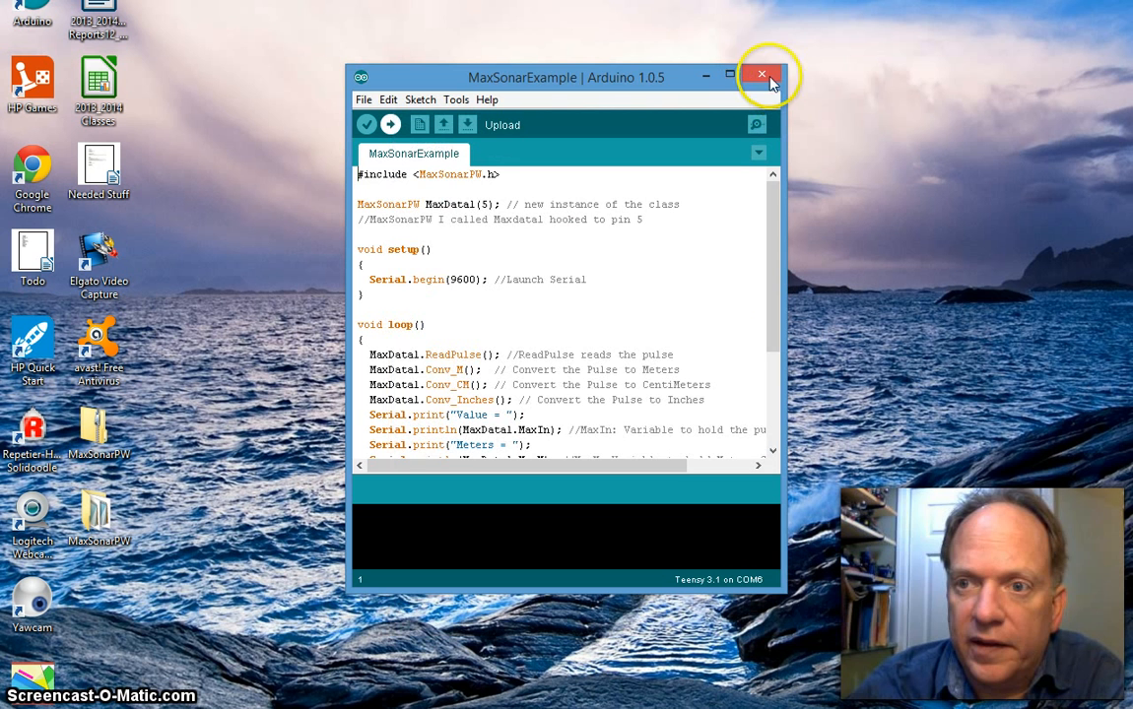
pyautogui.moveTo(765, 75)
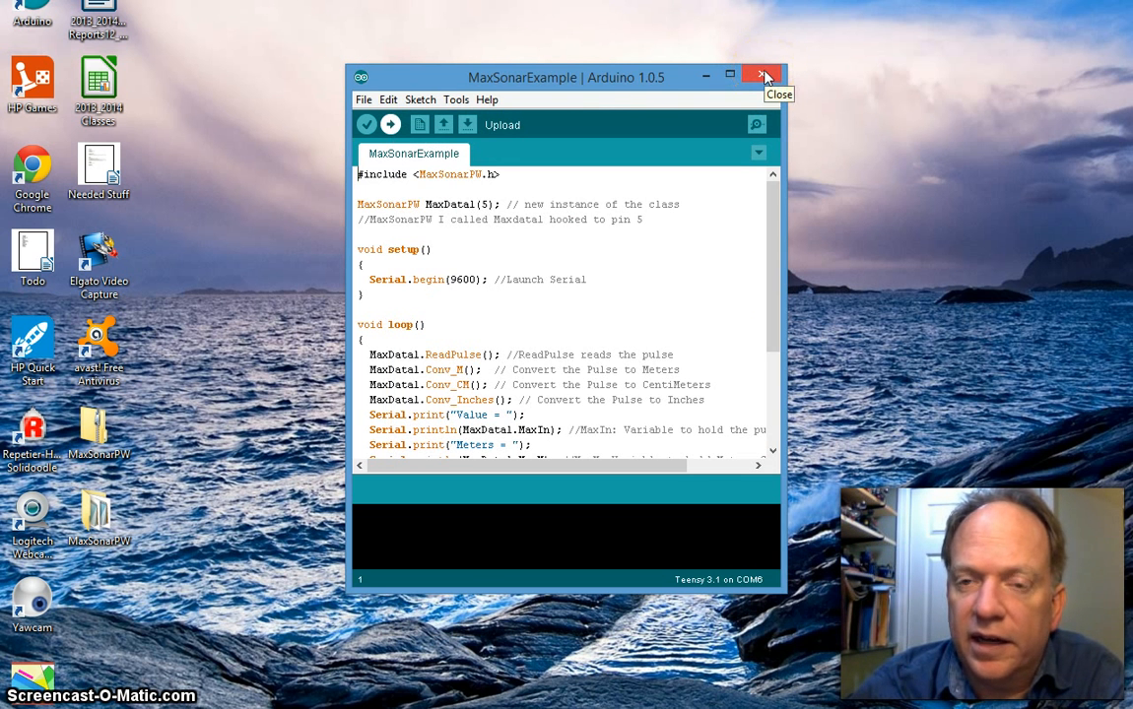
pyautogui.click(762, 77)
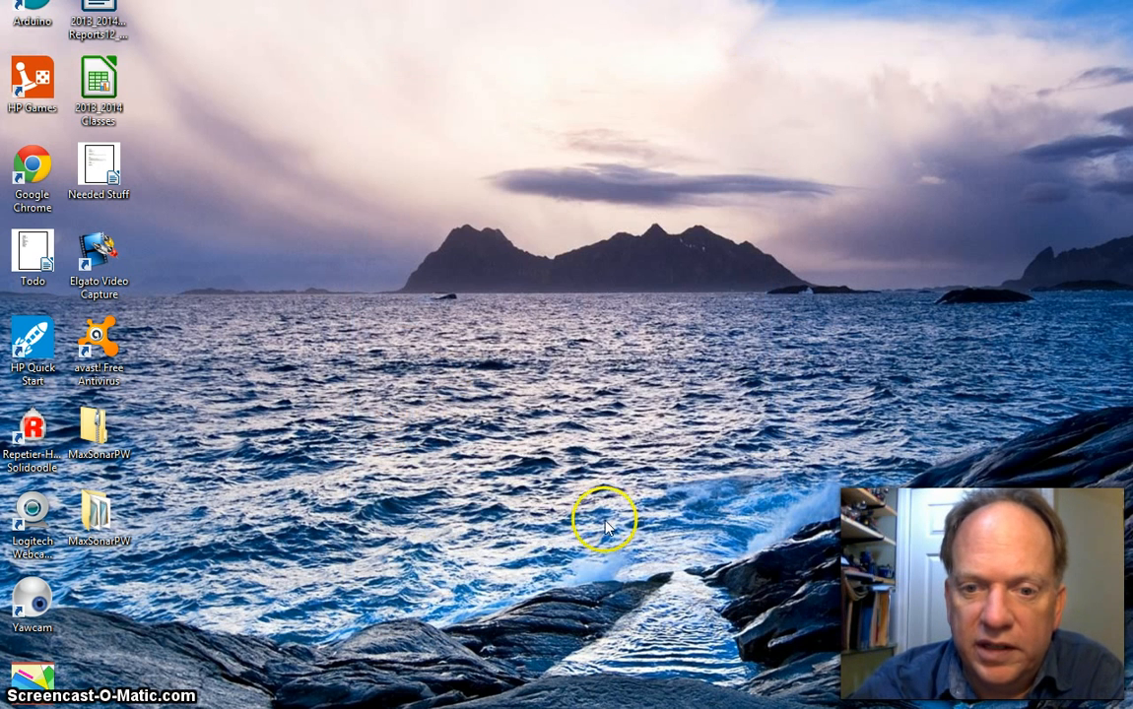